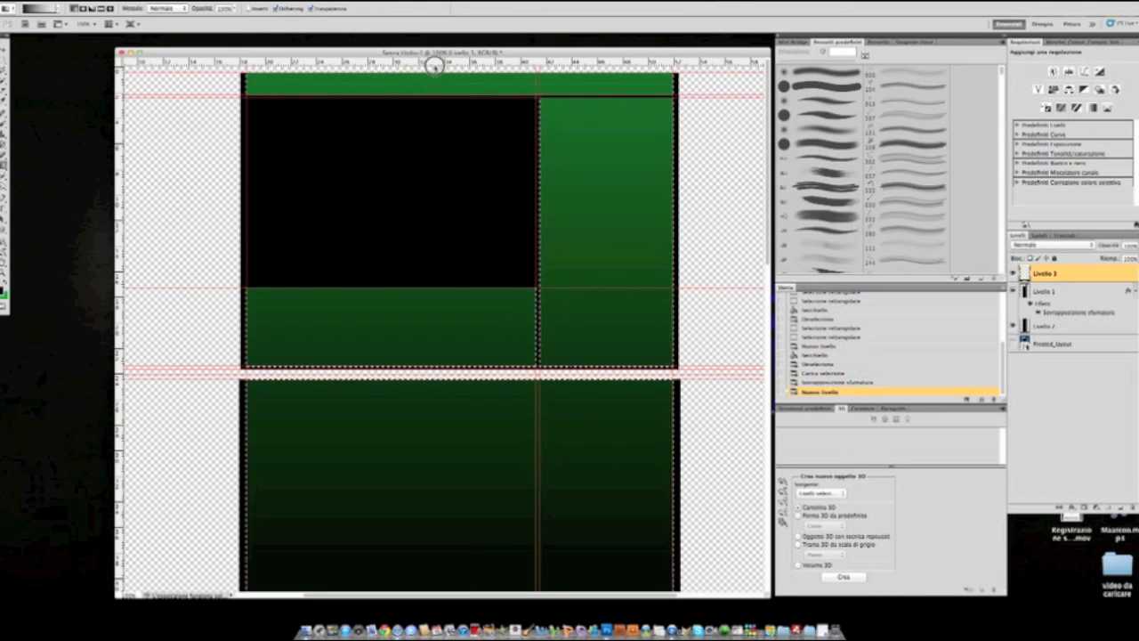
# Step: Deselect the dark green gradient panel areas via the Select menu
pyautogui.click(199, 7)
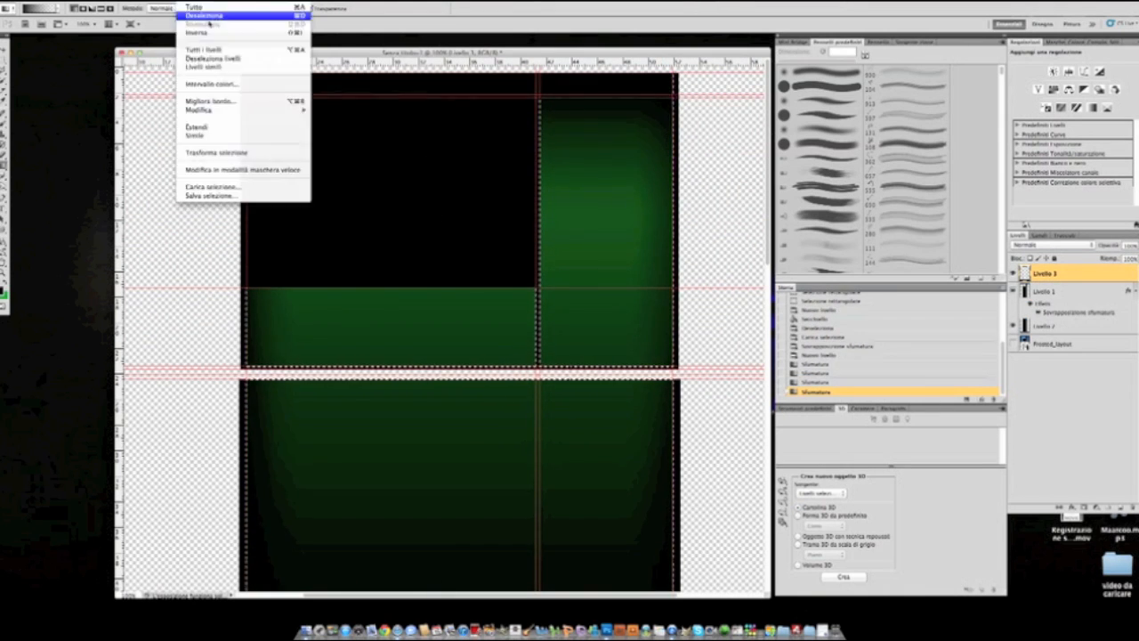
pyautogui.click(203, 16)
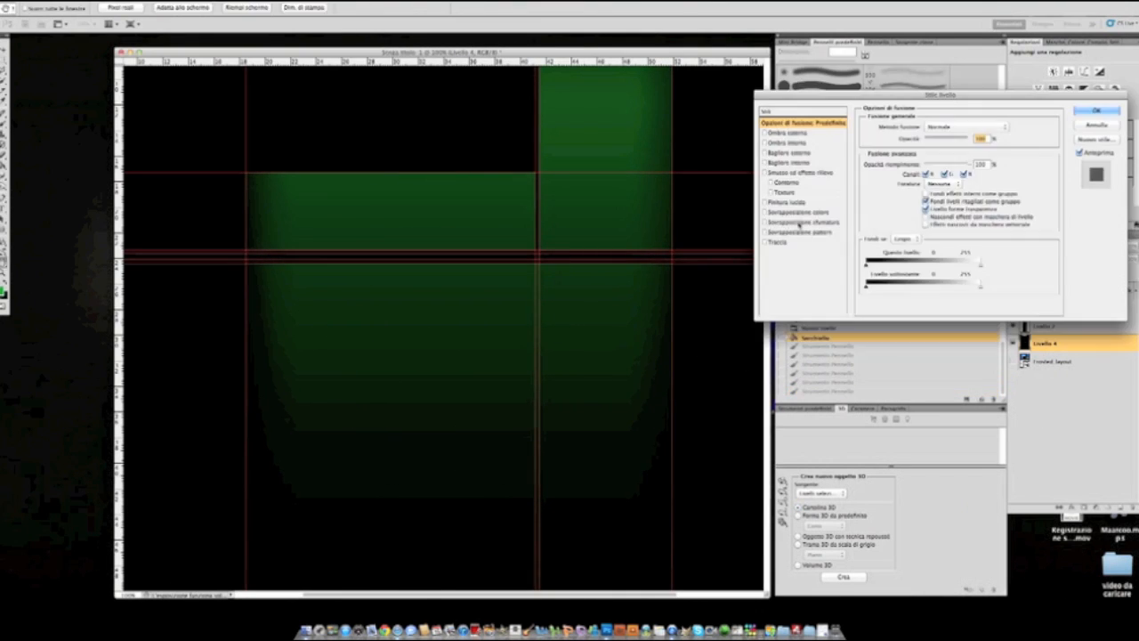
# Step: Apply the thin outline stroke to the panels from the Layer Style dialog
pyautogui.click(1097, 111)
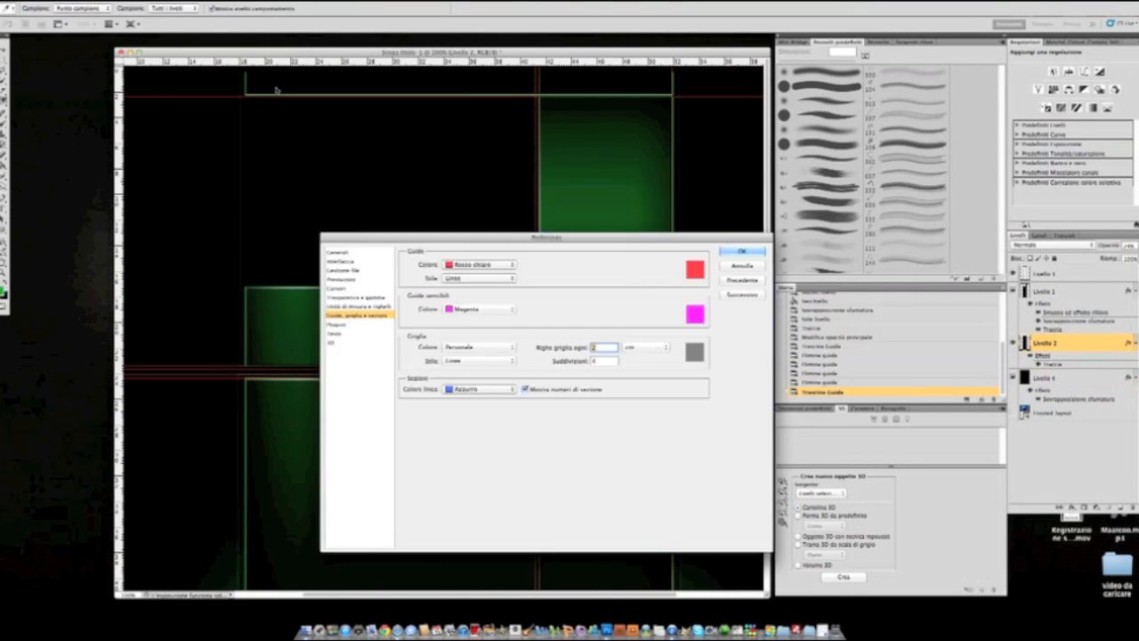
# Step: Confirm the Guides, Grid & Slices preferences before painting the green light streak
pyautogui.click(741, 249)
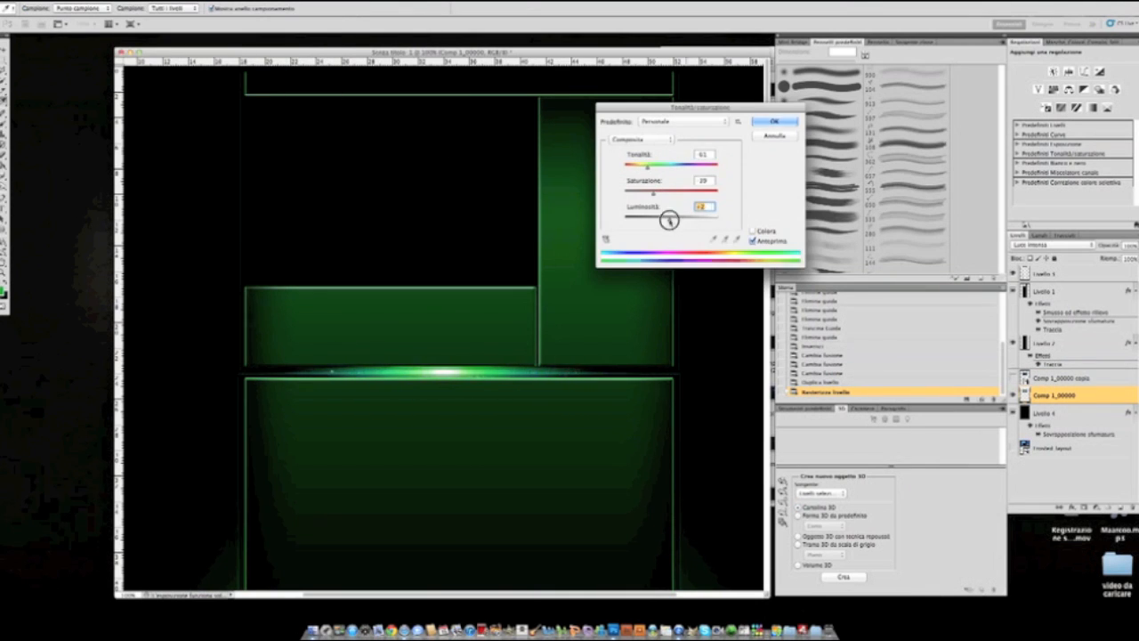
# Step: Confirm the green Hue/Saturation tint and bring up the centred Xbox logo layer's options
pyautogui.click(773, 121)
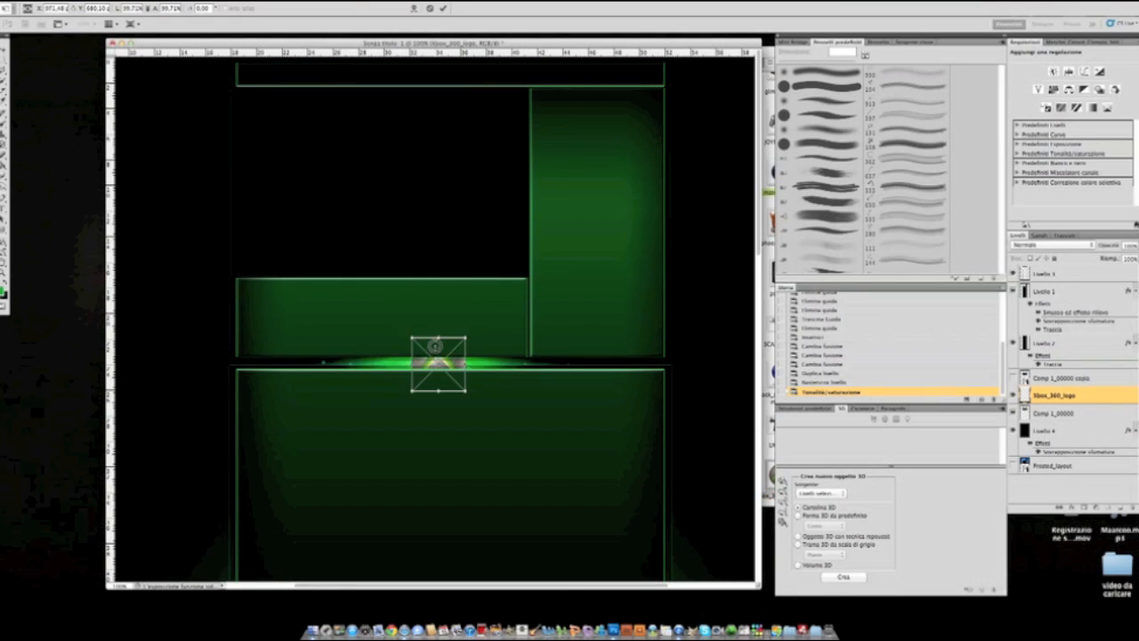
pyautogui.rightClick(437, 363)
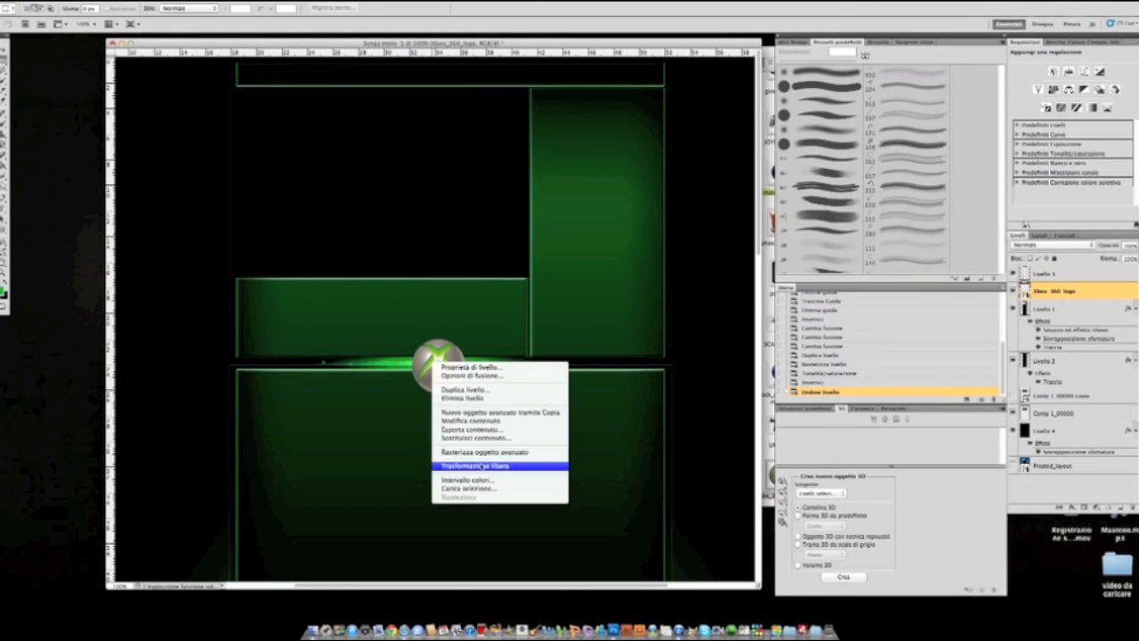